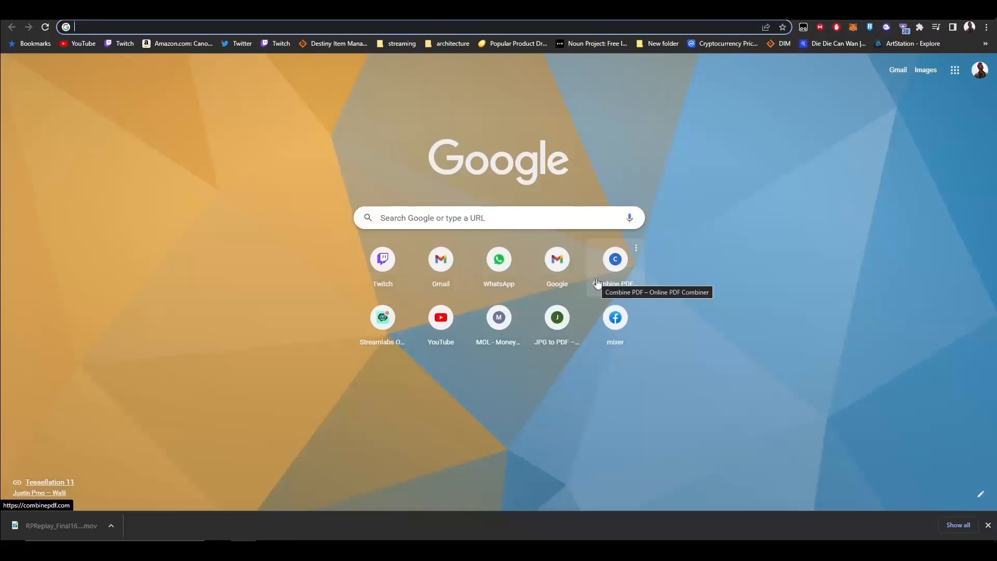
{"action": "mouse_move", "coordinate": [317, 243]}
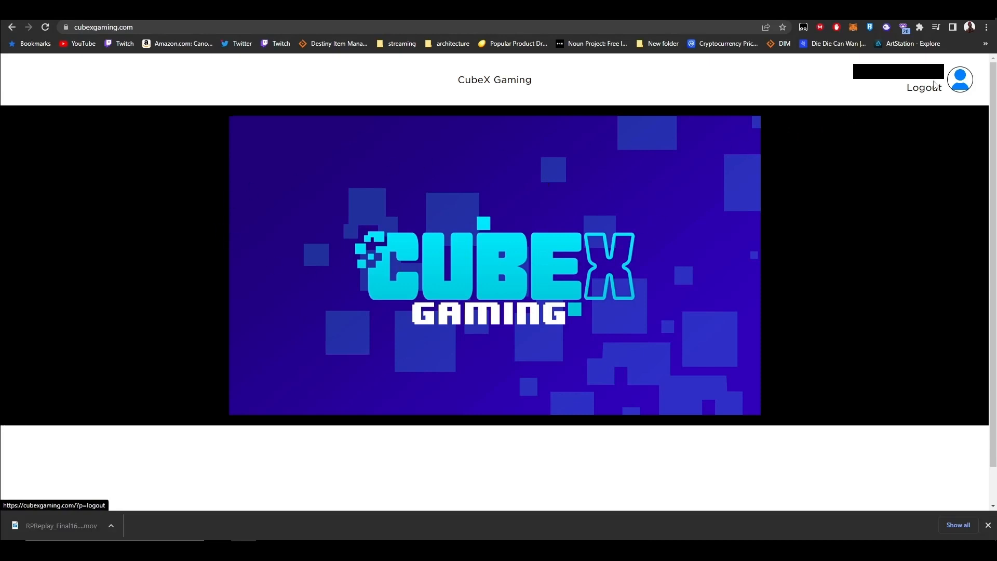
- Log out of the CubeX Gaming account from the profile icon menu
{"action": "left_click", "coordinate": [924, 87]}
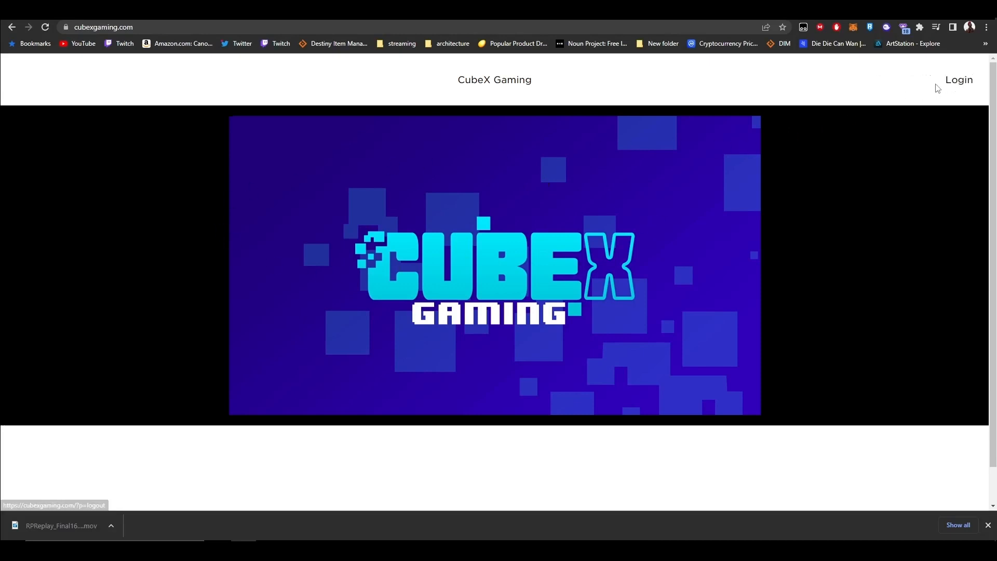
{"action": "left_click", "coordinate": [959, 79]}
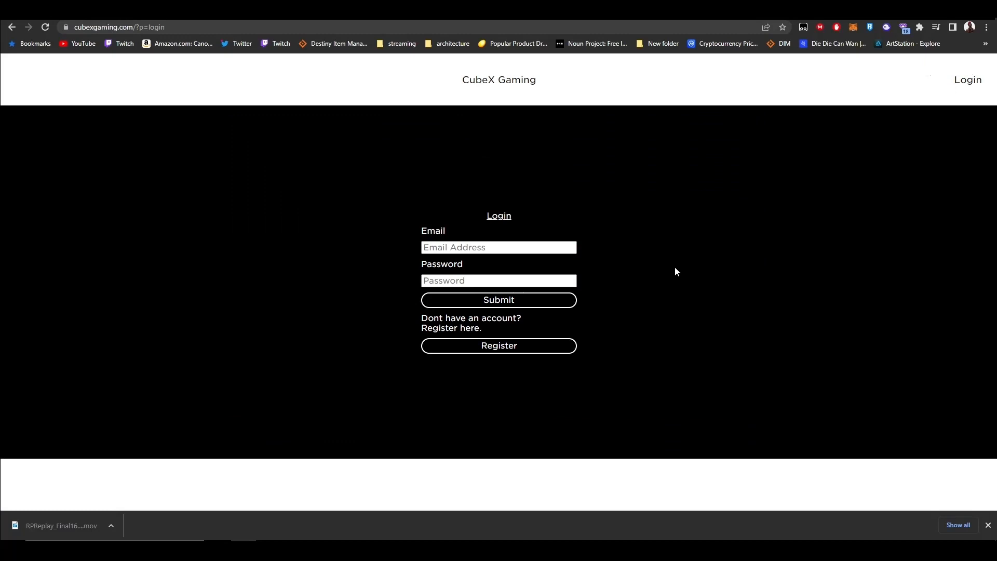
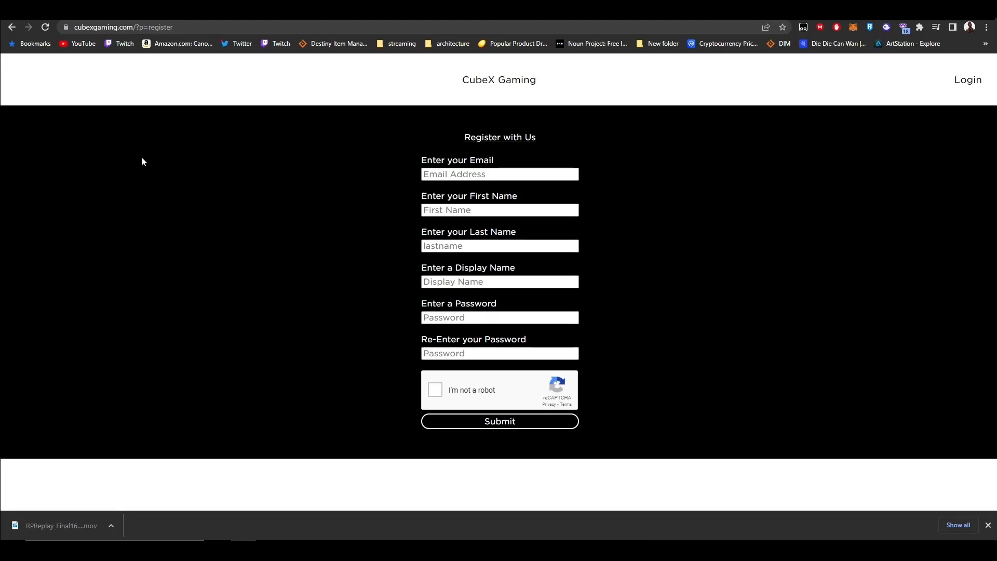
{"action": "mouse_move", "coordinate": [12, 26]}
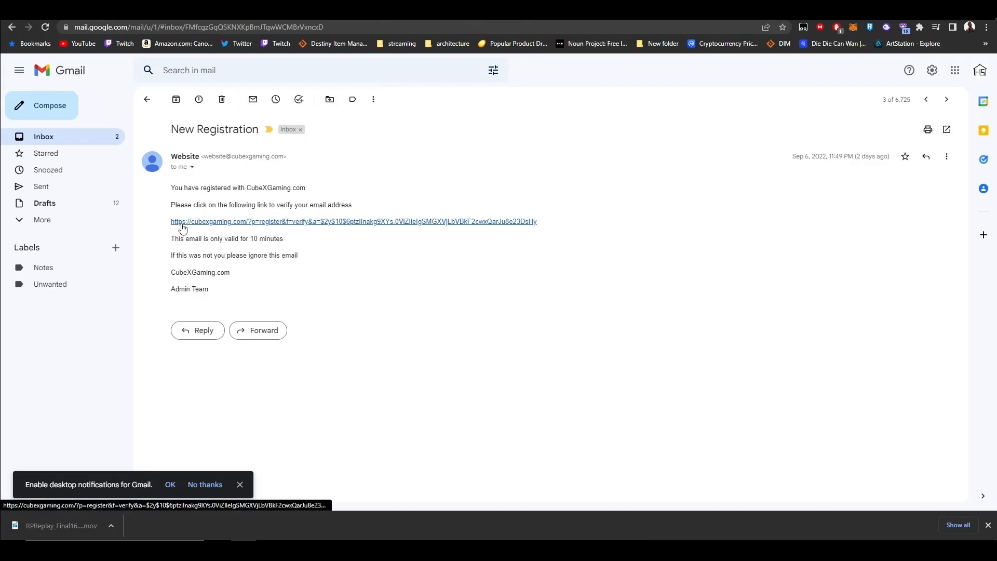
- Click the verification link in the CubeX Gaming New Registration email in Gmail
{"action": "left_click", "coordinate": [353, 221]}
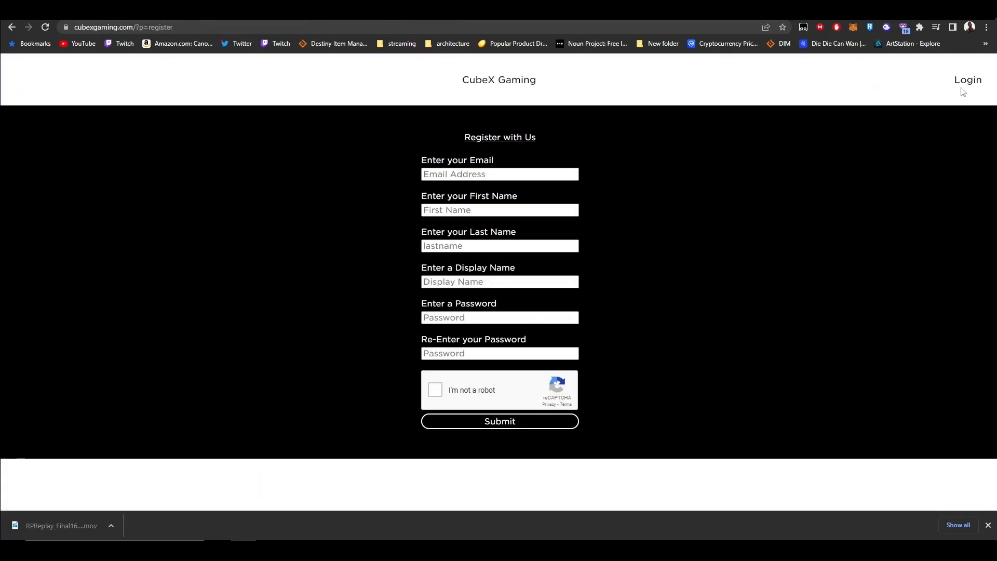
{"action": "left_click", "coordinate": [967, 80]}
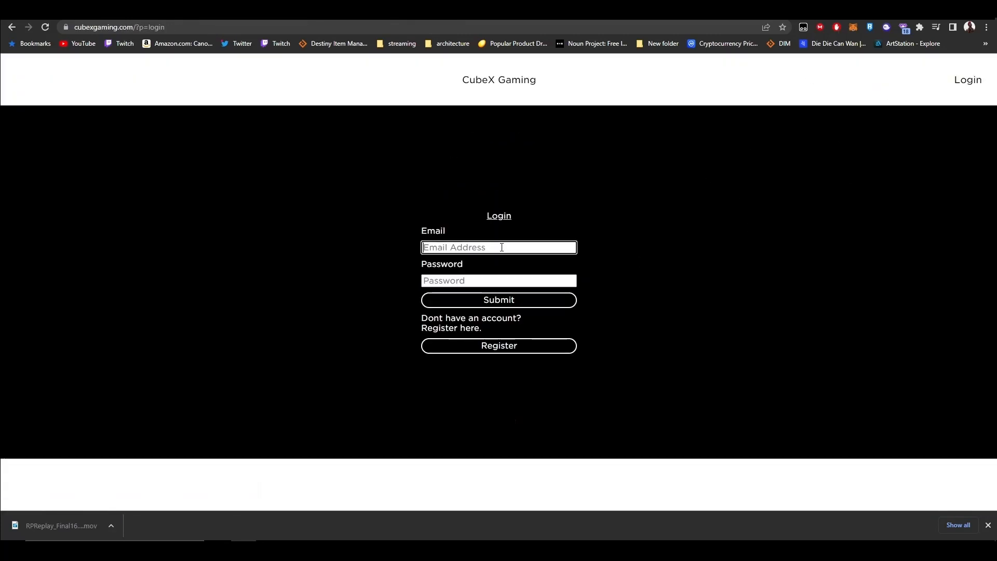
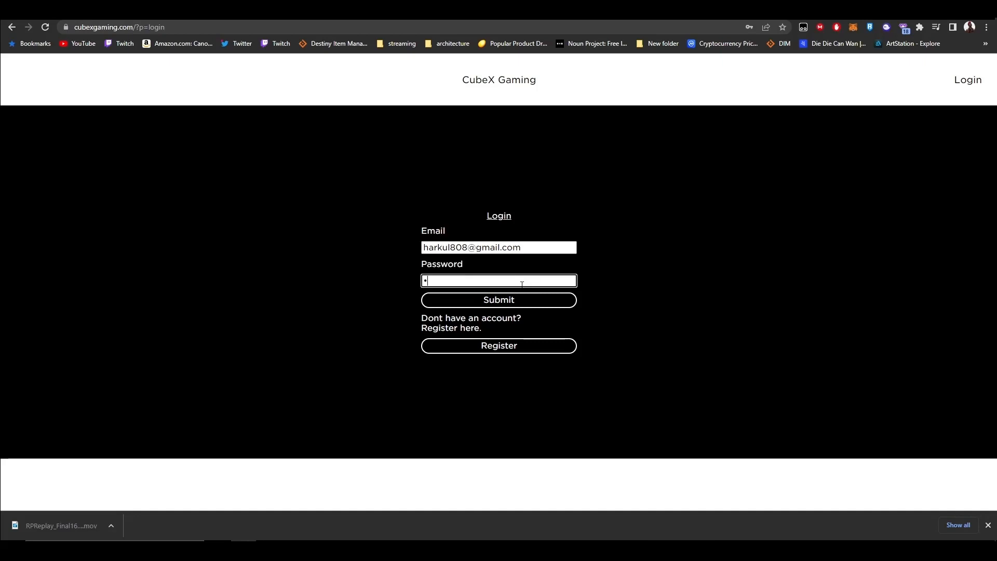
{"action": "type", "text": "password"}
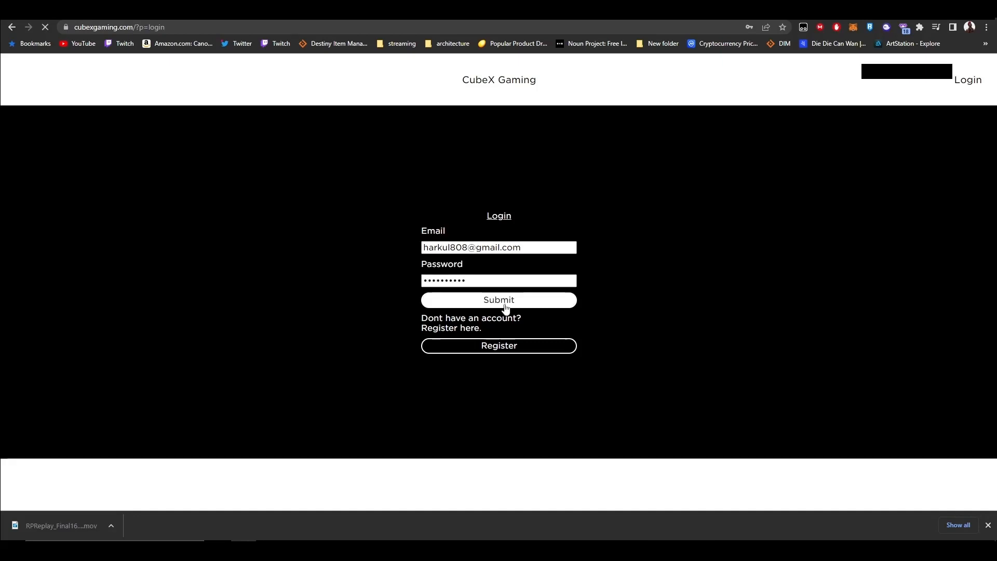
{"action": "left_click", "coordinate": [498, 299]}
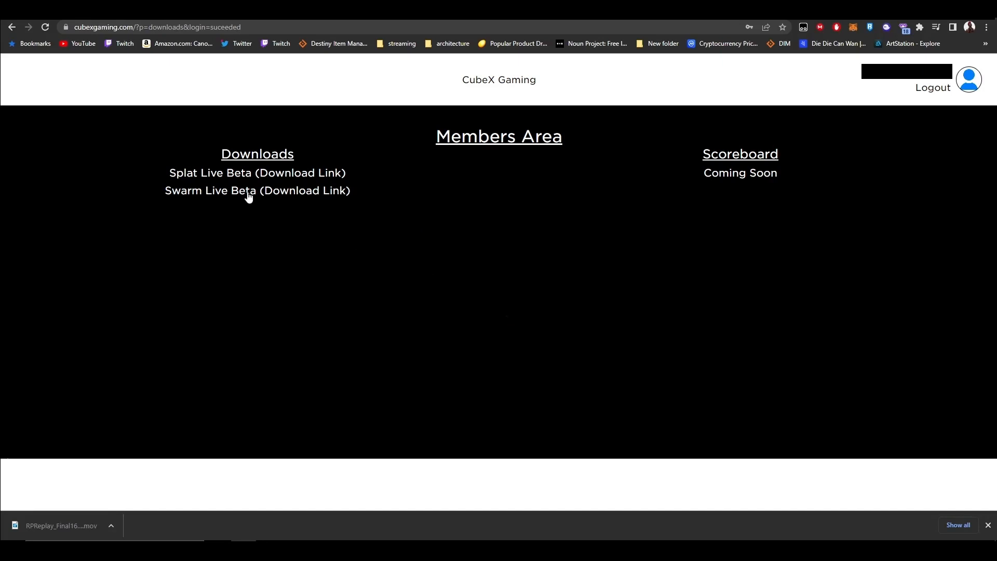
{"action": "mouse_move", "coordinate": [202, 181]}
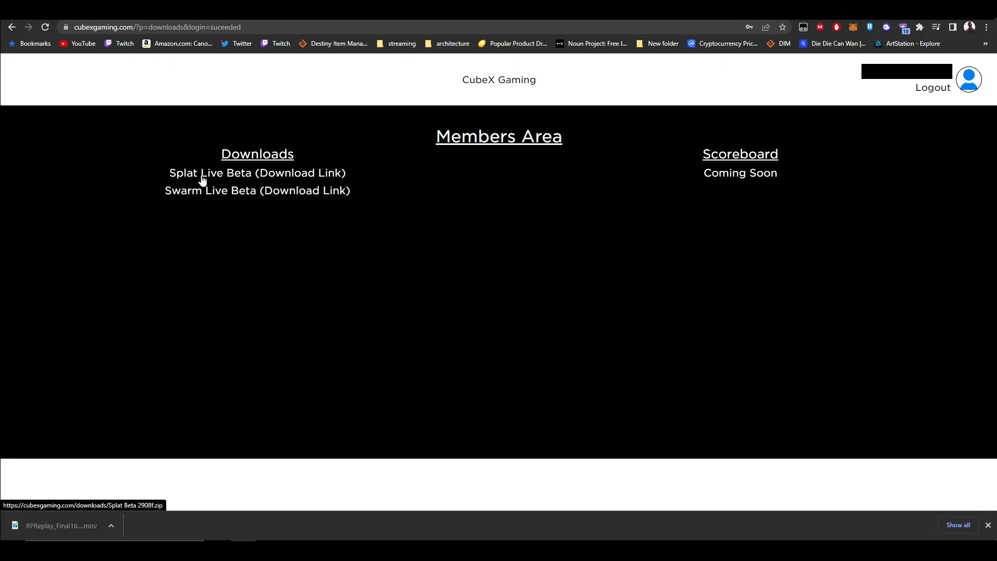
{"action": "mouse_move", "coordinate": [328, 306]}
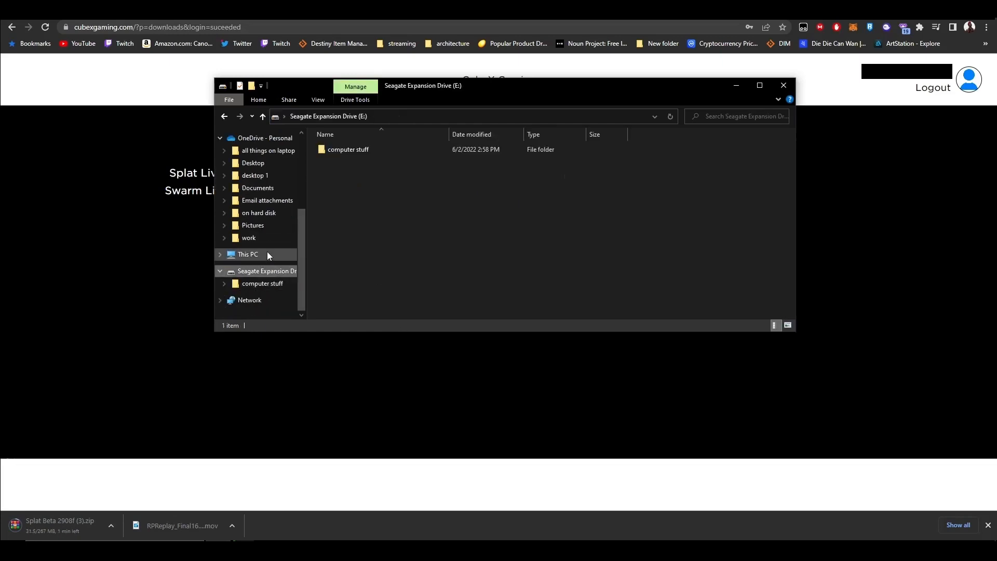
- Extract the Splat Beta 2908f zip from D: Downloads and close the WinRAR reminder
{"action": "left_click", "coordinate": [248, 254]}
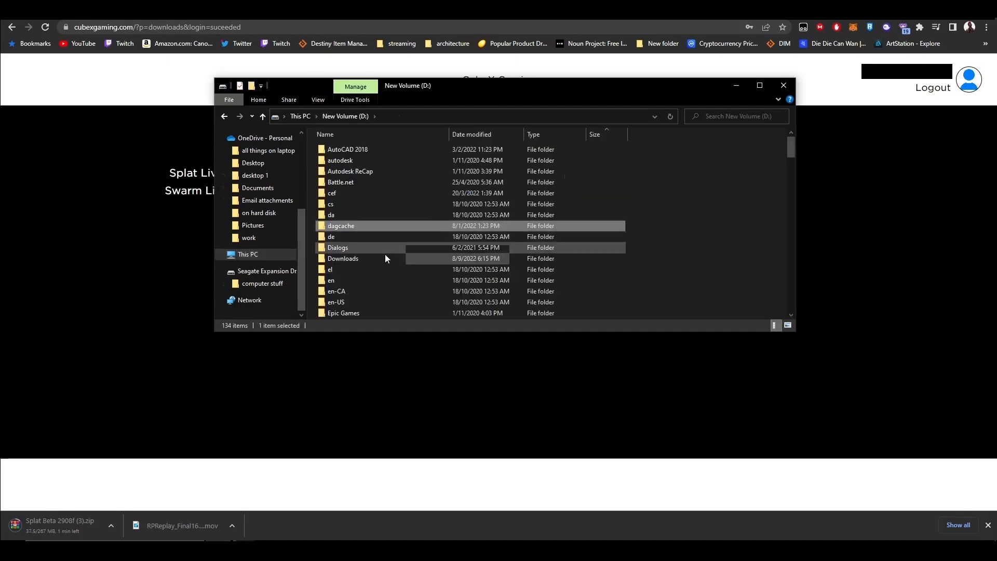
{"action": "double_click", "coordinate": [343, 258]}
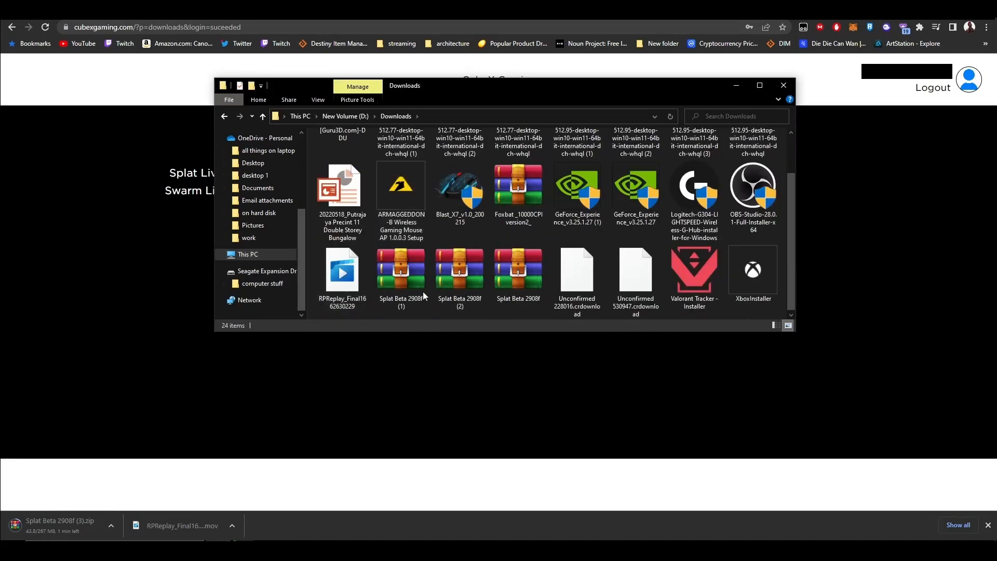
{"action": "right_click", "coordinate": [518, 270]}
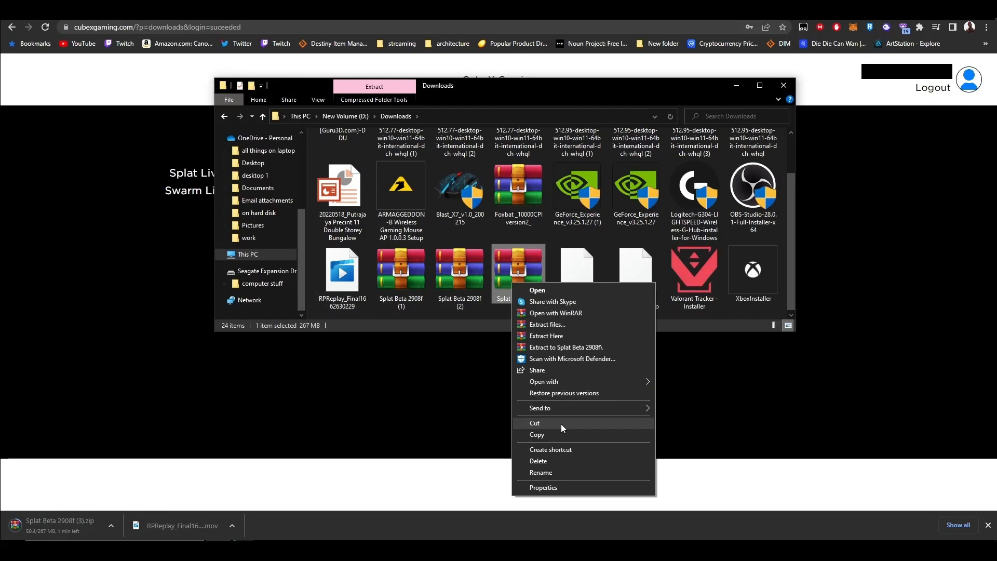
{"action": "mouse_move", "coordinate": [571, 336]}
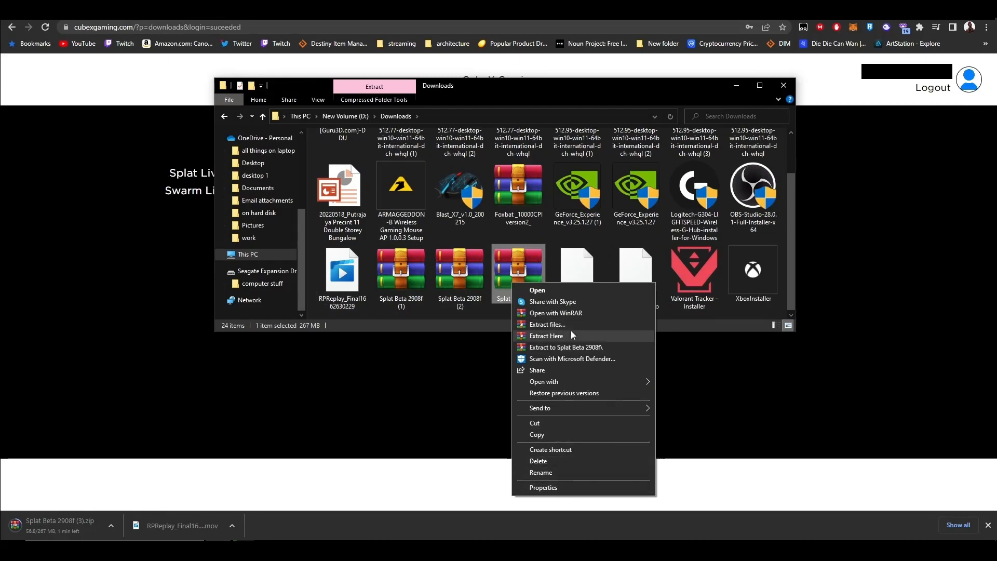
{"action": "left_click", "coordinate": [546, 324]}
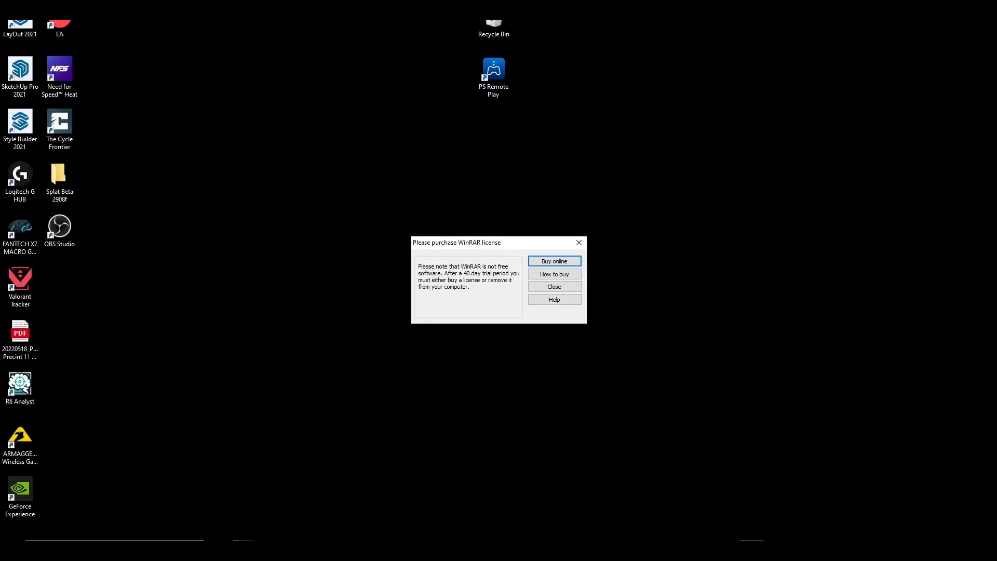
{"action": "left_click", "coordinate": [552, 286]}
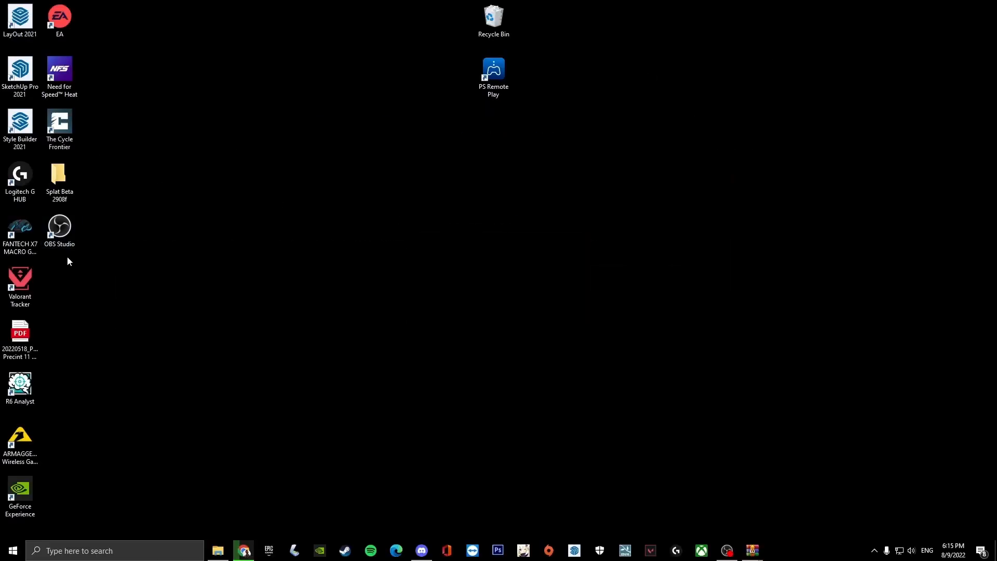
{"action": "left_click", "coordinate": [59, 178]}
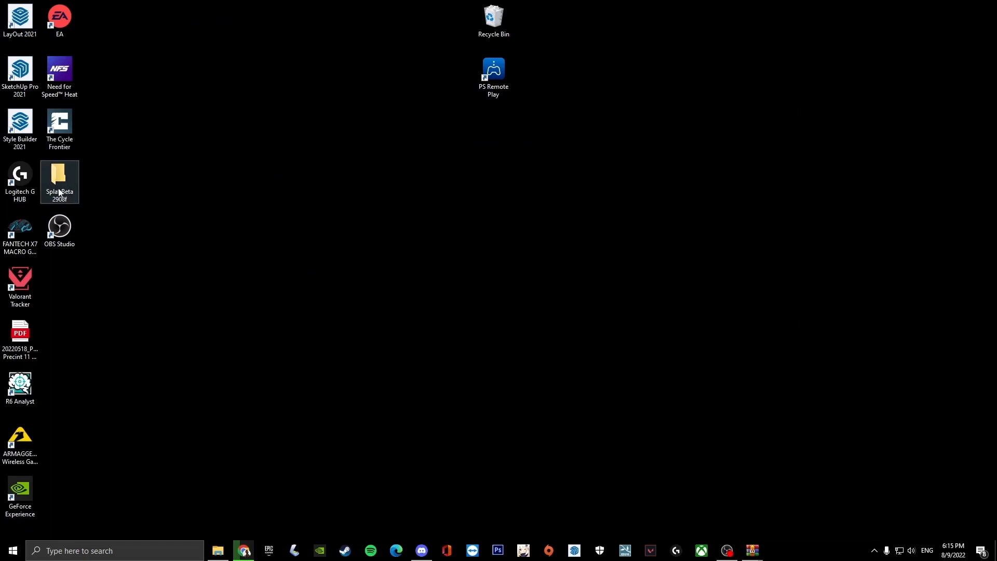
- Open the Splat Beta 2908f folder and run Splat.exe
{"action": "double_click", "coordinate": [60, 177]}
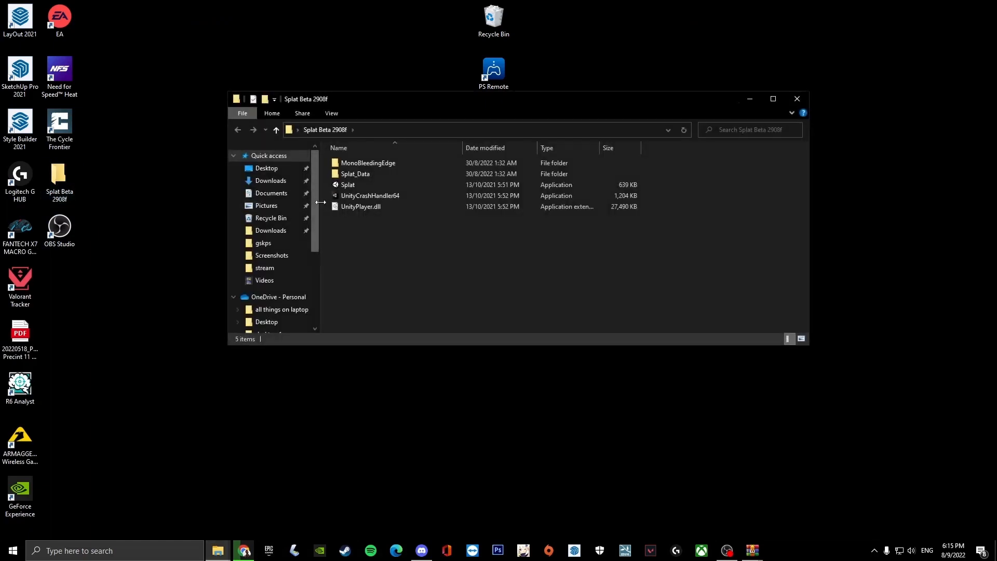
{"action": "mouse_move", "coordinate": [348, 184]}
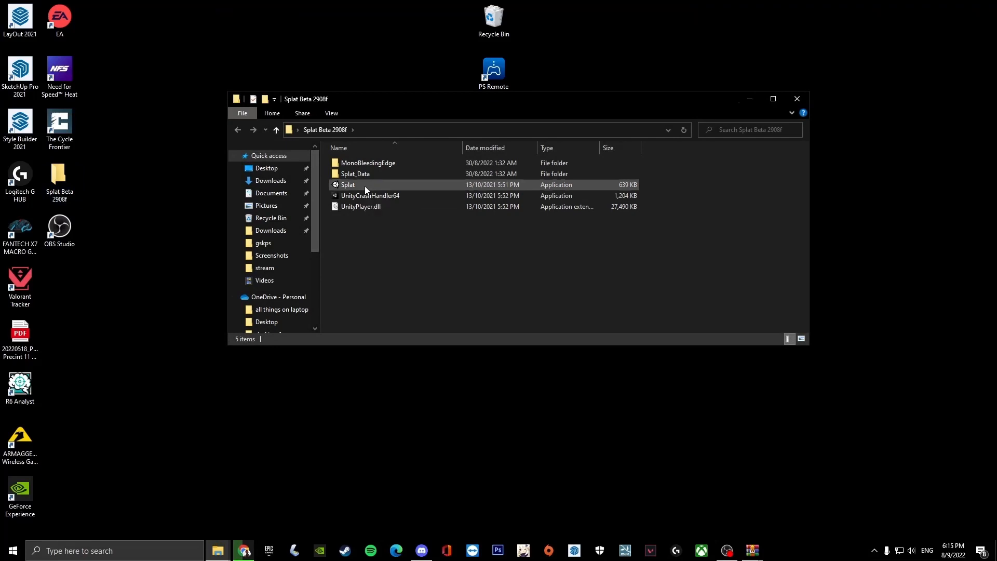
{"action": "double_click", "coordinate": [348, 185]}
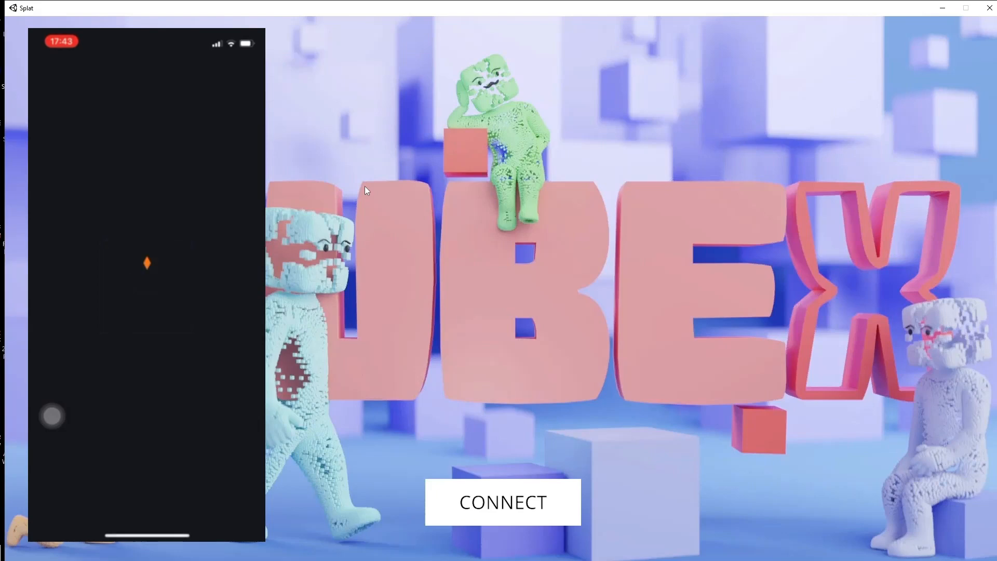
- Press CONNECT and approve the Moralis sign-in message in MetaMask
{"action": "left_click", "coordinate": [502, 501]}
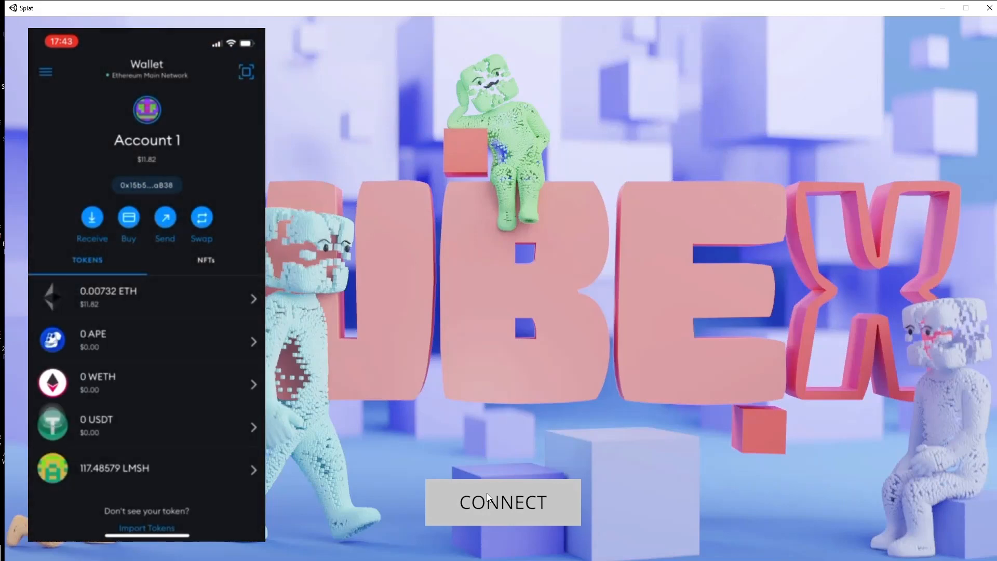
{"action": "left_click", "coordinate": [501, 502]}
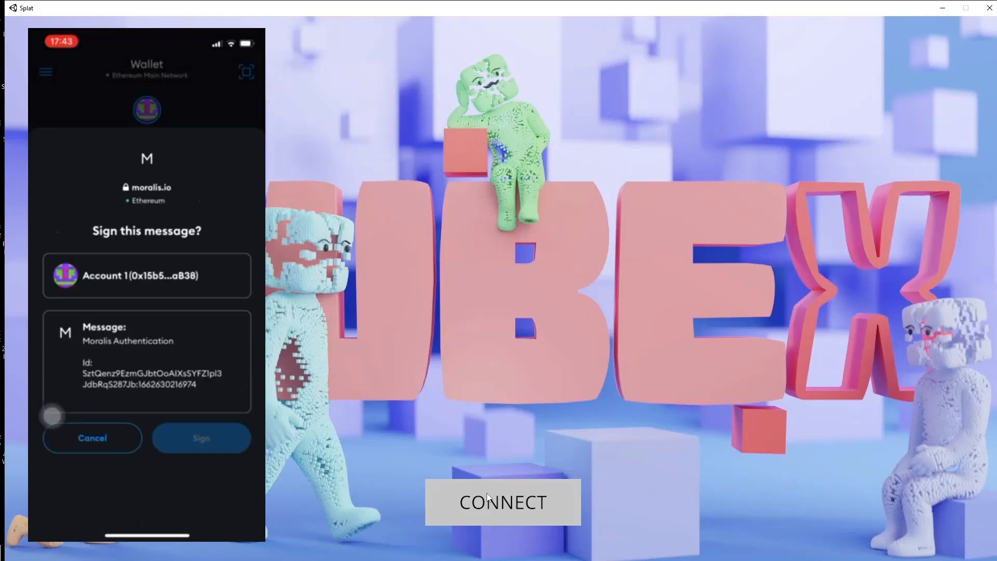
{"action": "left_click", "coordinate": [200, 437]}
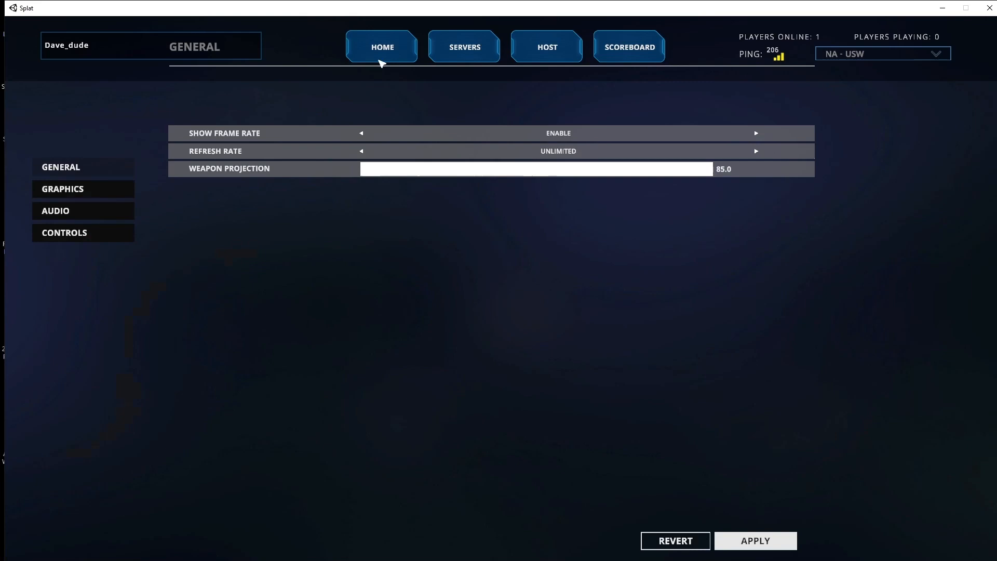
- Switch from general settings to the HOME tab
{"action": "left_click", "coordinate": [381, 46]}
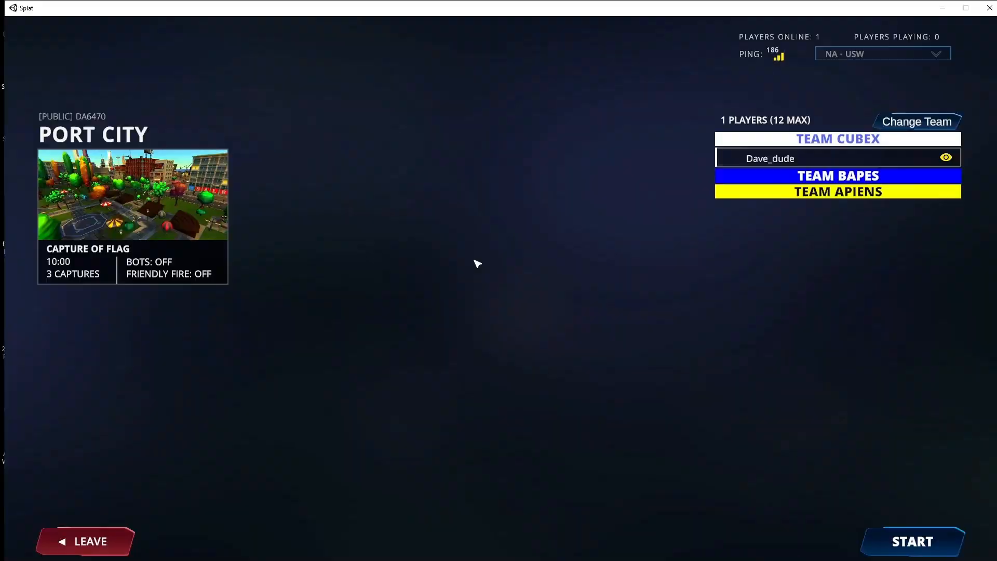
- Press START in the Port City capture-the-flag lobby
{"action": "left_click", "coordinate": [912, 541]}
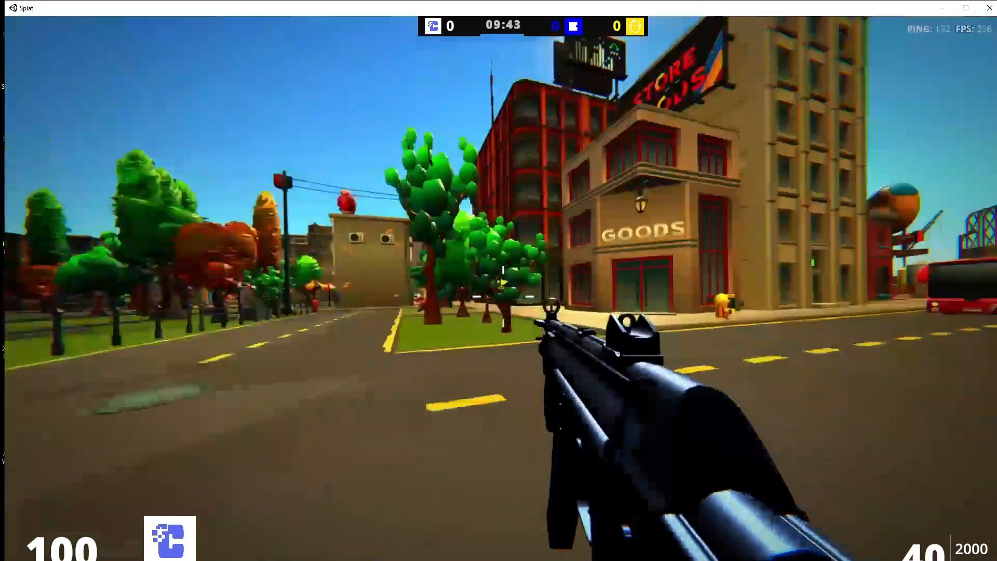
{"action": "mouse_move", "coordinate": [498, 281]}
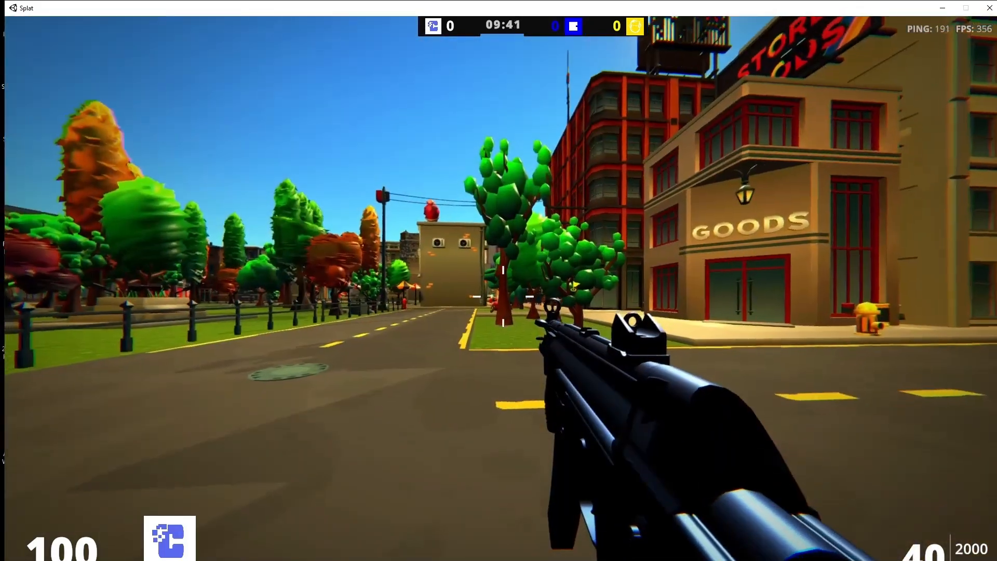